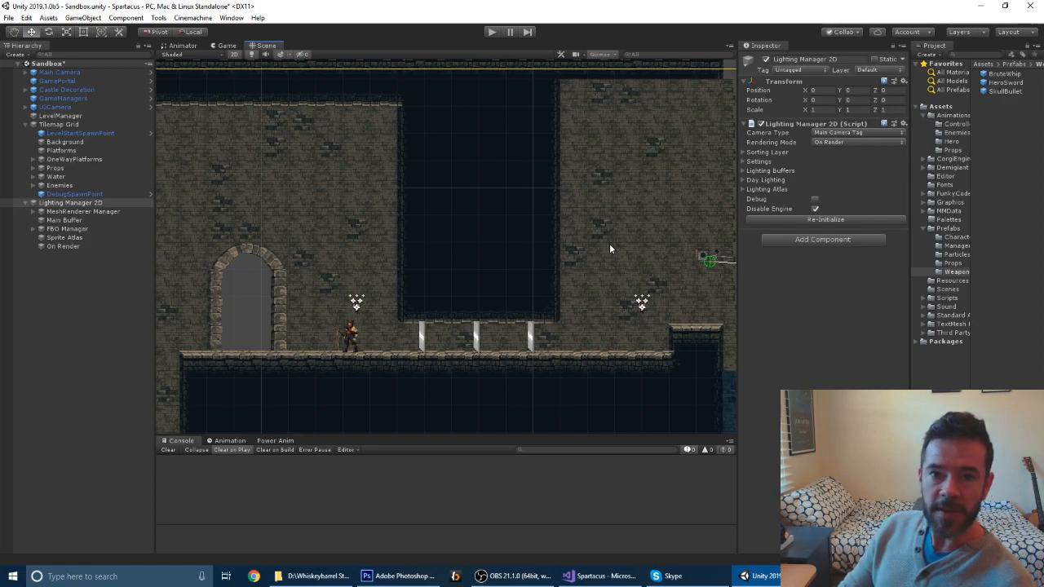
mouse_move(417, 276)
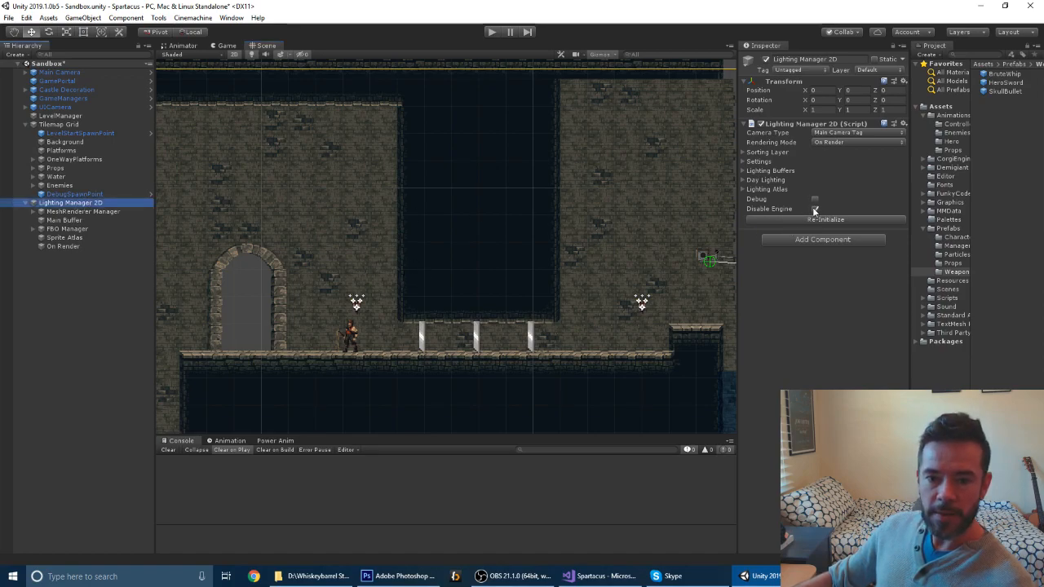
Toggle the Lighting Manager 2D's Disable Engine option to reveal the wall torch's warm glow
click(814, 208)
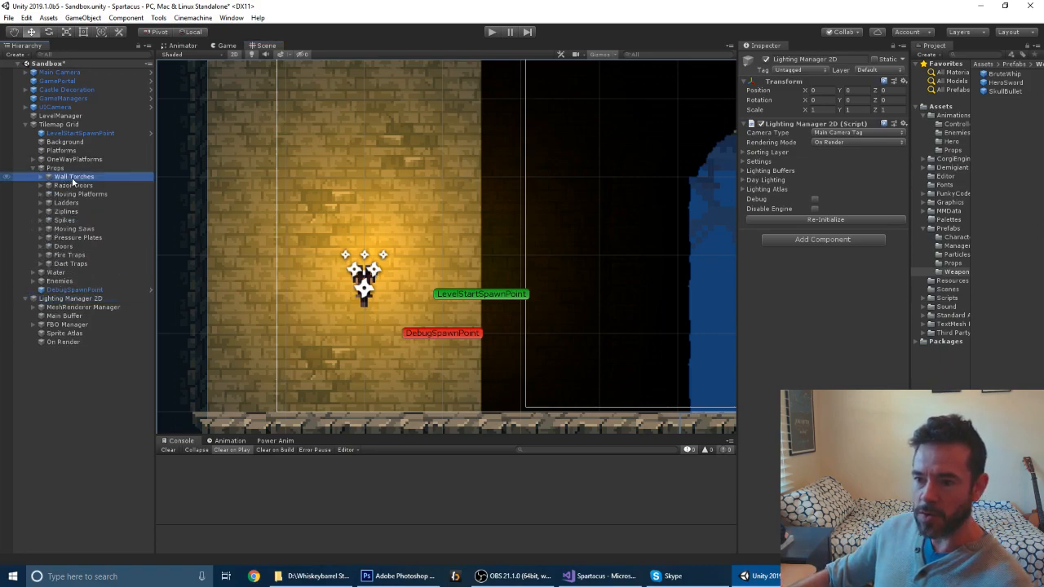
Inspect the WallTorch prefab's 2D Light Source child with its Lighting Source 2D and Light Flicker settings
click(75, 176)
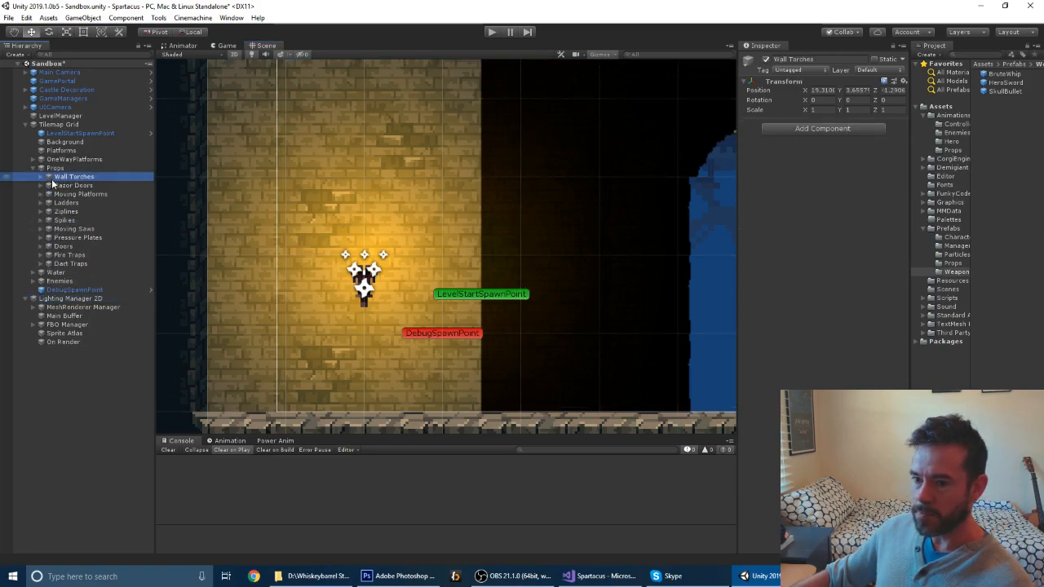
click(39, 176)
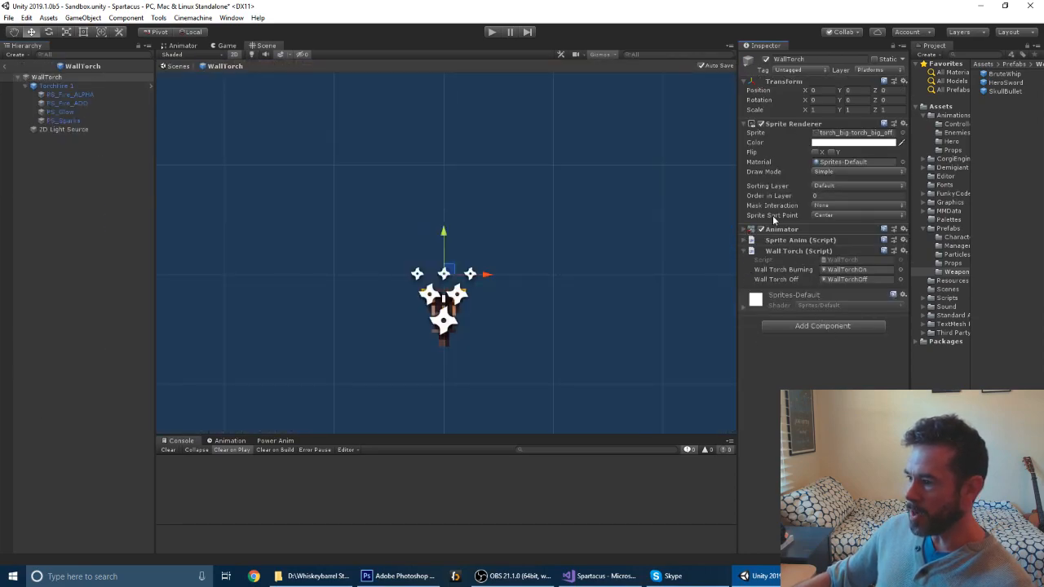
click(65, 129)
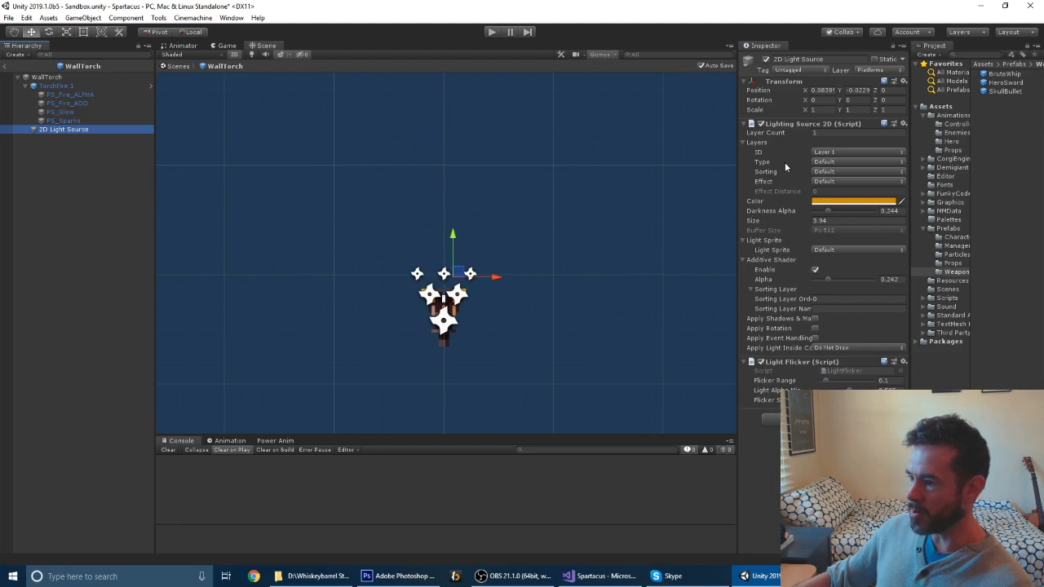
mouse_move(832, 215)
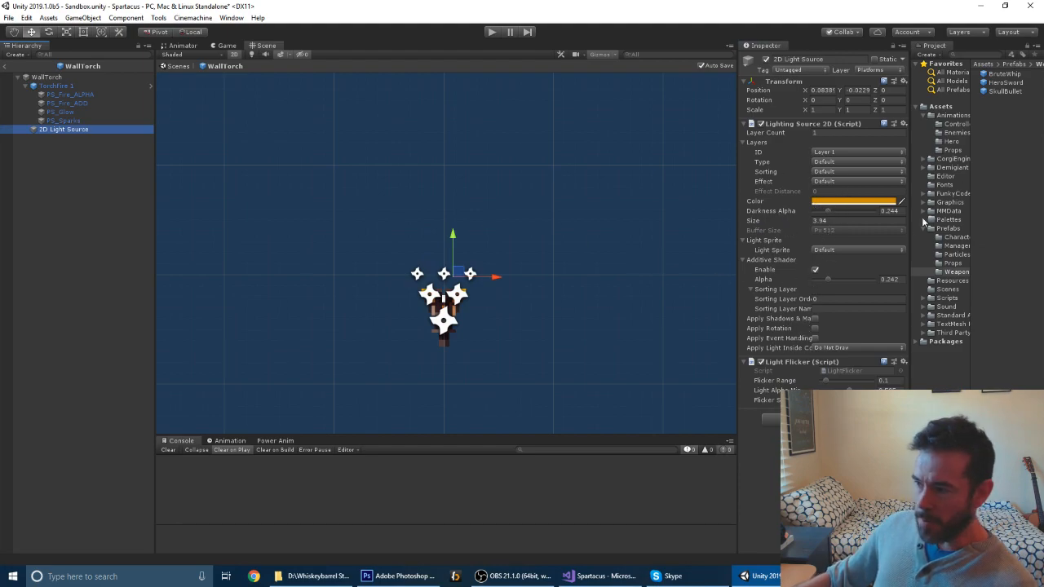
click(855, 201)
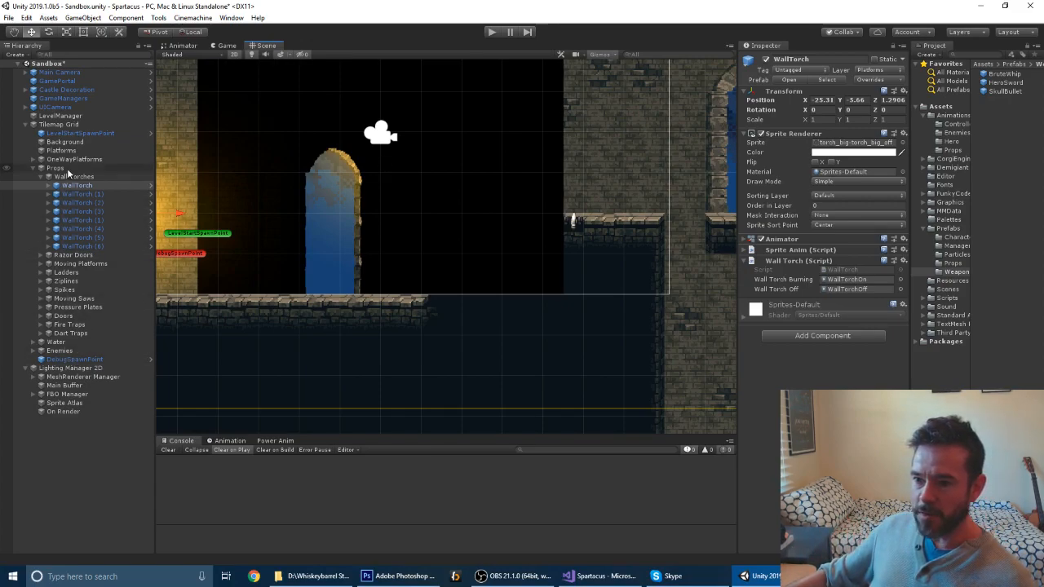
Tick Disable Engine on Lighting Manager 2D and start playing the fully bright level
click(68, 368)
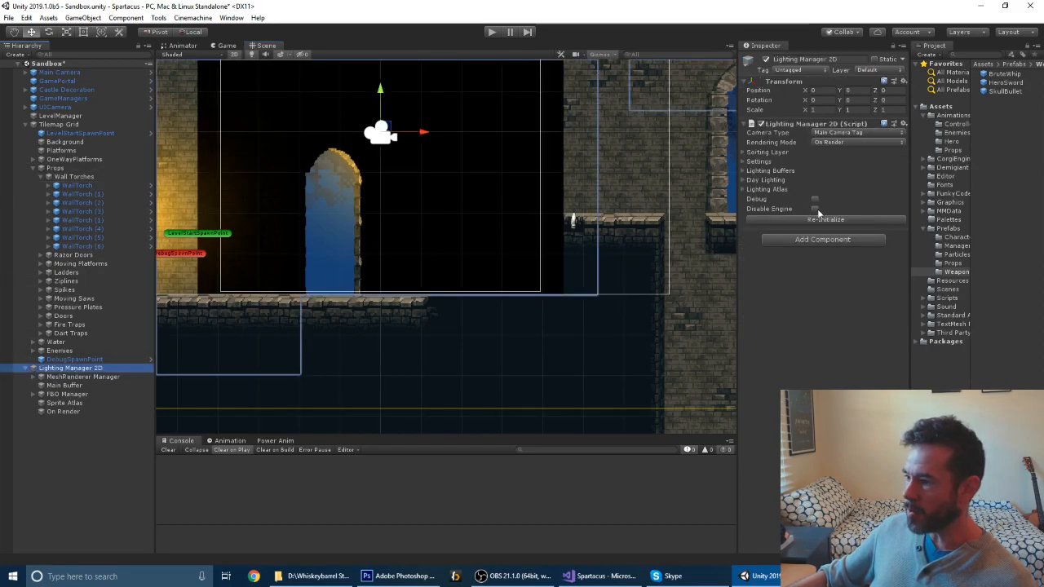
click(814, 208)
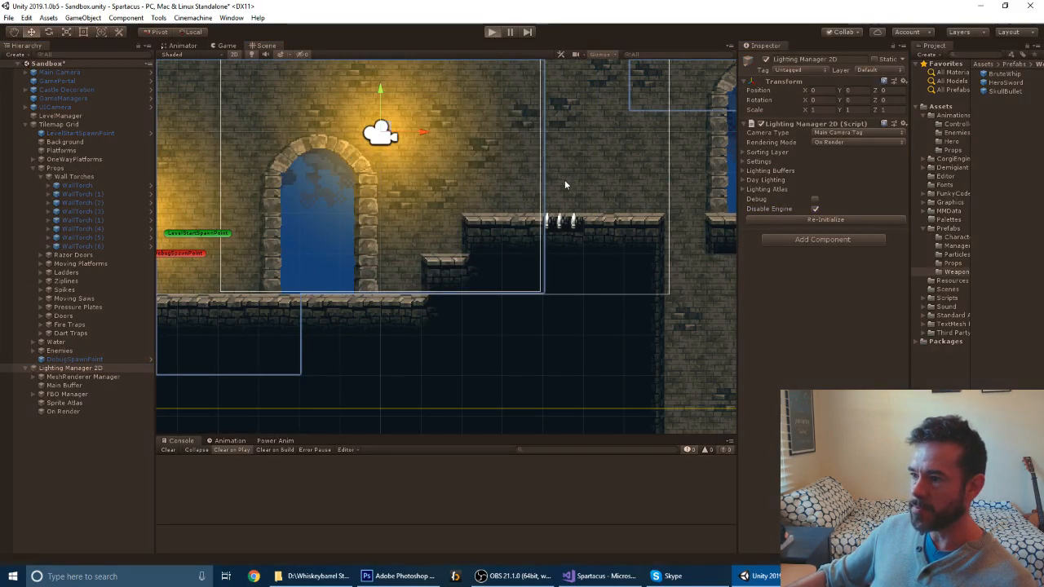
click(493, 31)
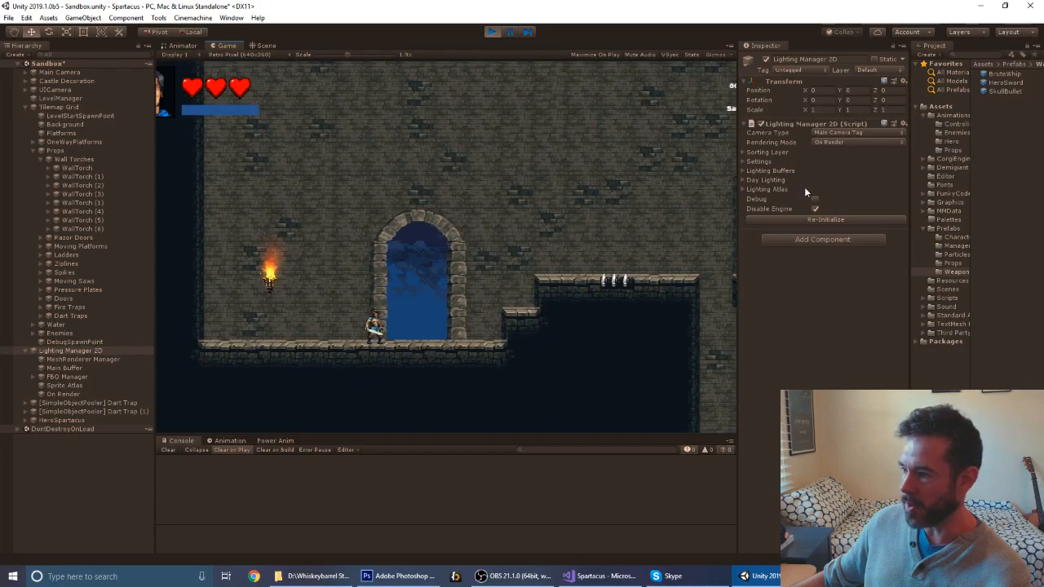
Untick Disable Engine so the level renders dark except for torchlight, stopping play mode
click(815, 208)
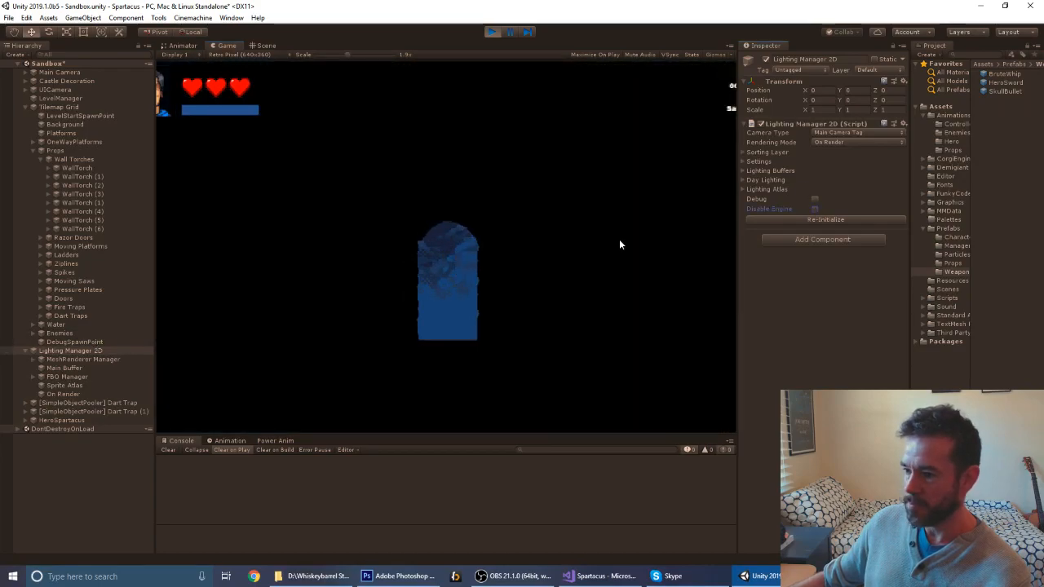
mouse_move(460, 320)
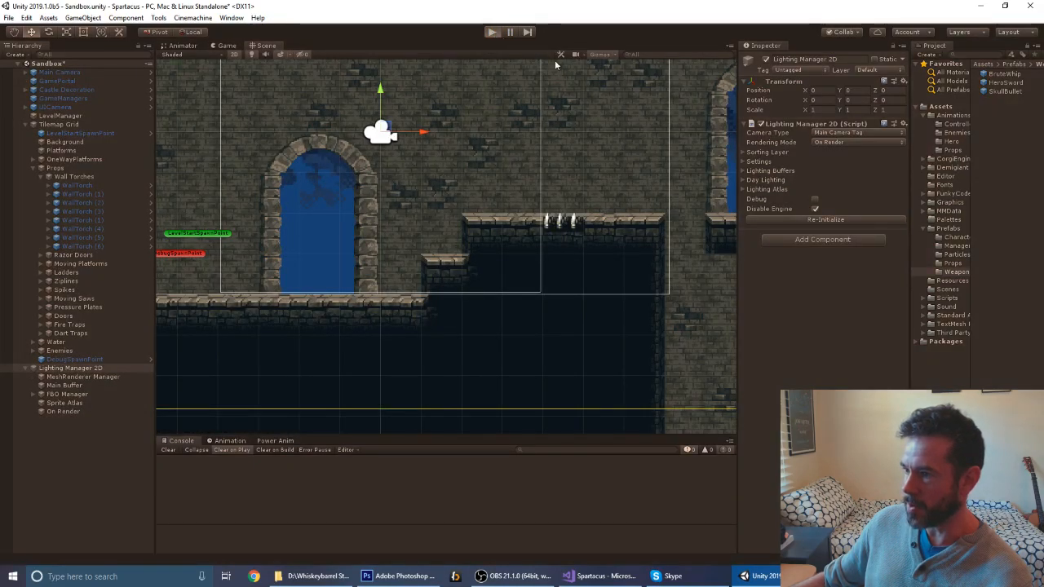
click(493, 33)
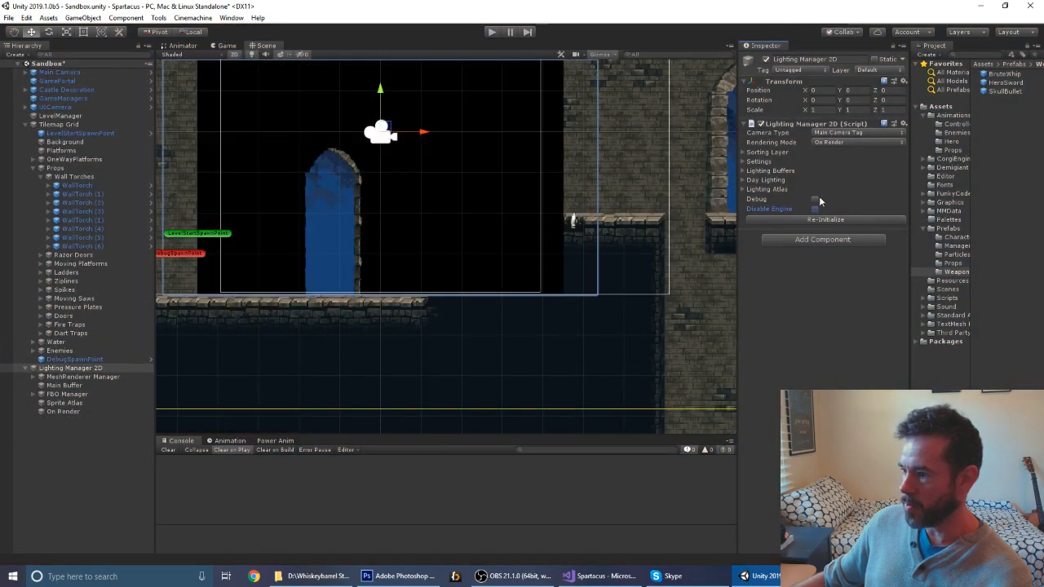
click(493, 33)
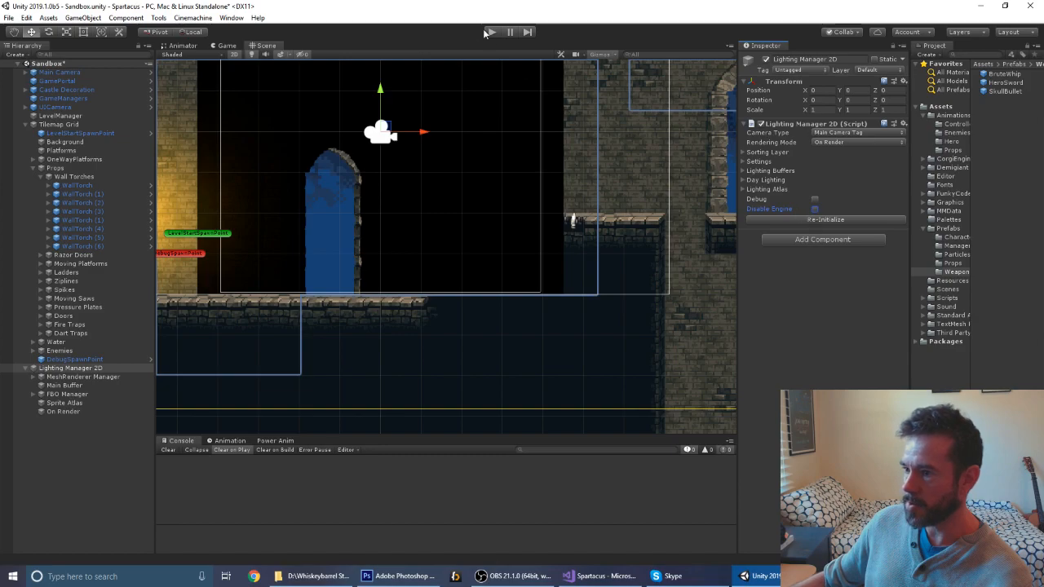
click(492, 33)
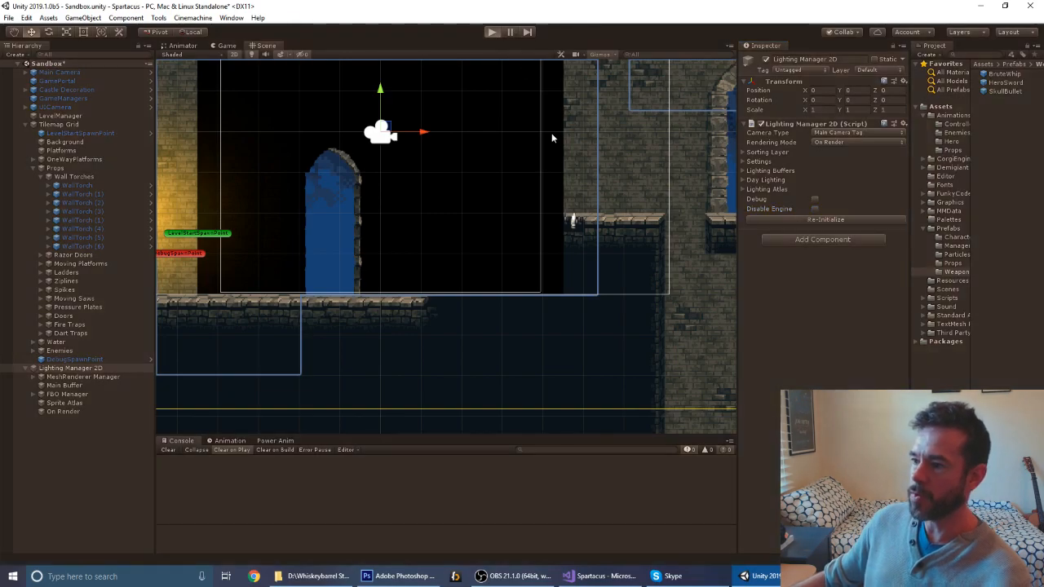
Play the level and move through the torch-lit dungeon
click(492, 32)
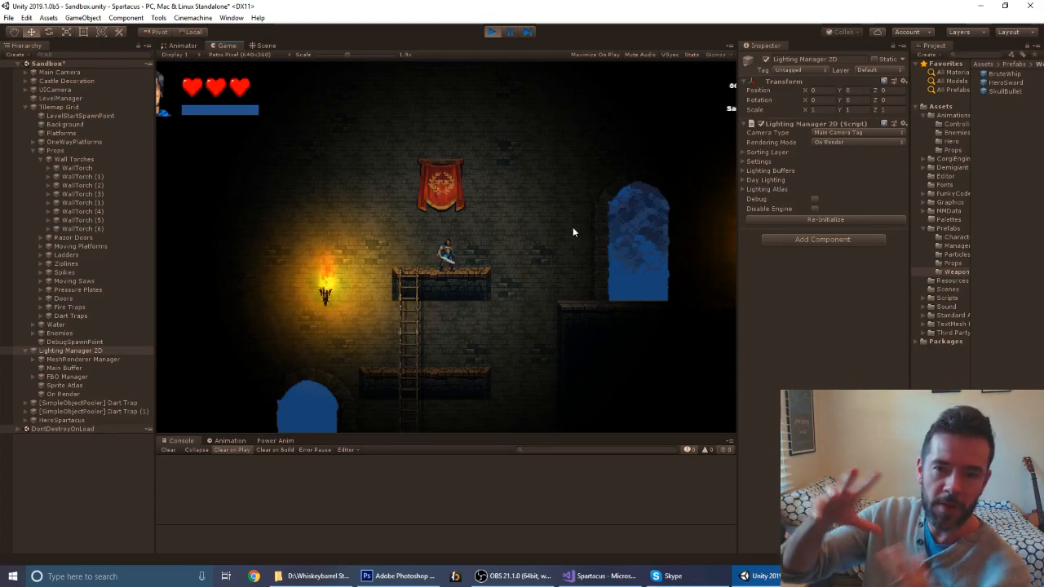
mouse_move(538, 166)
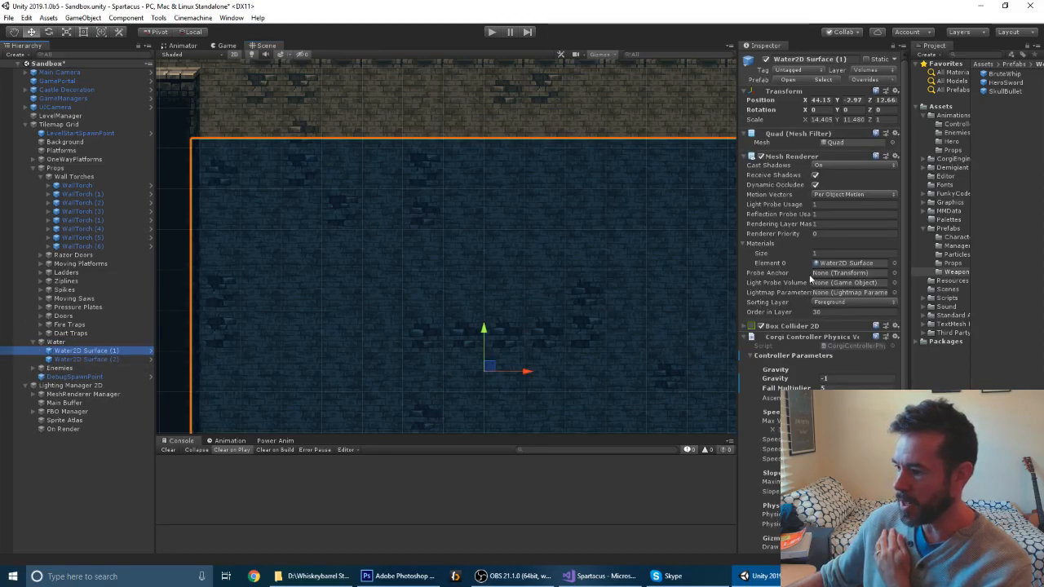
scroll(down, 3)
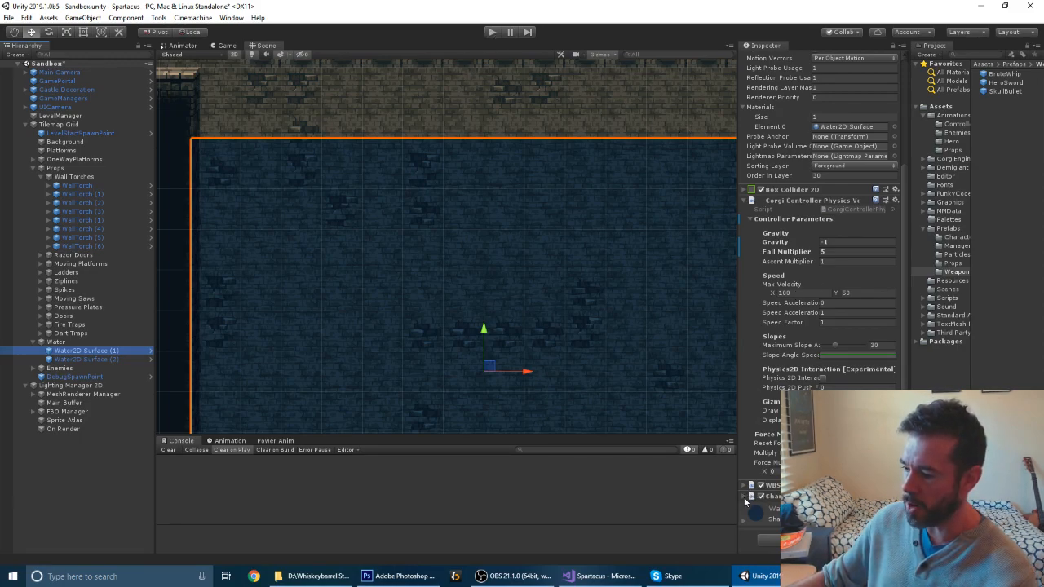
scroll(down, 3)
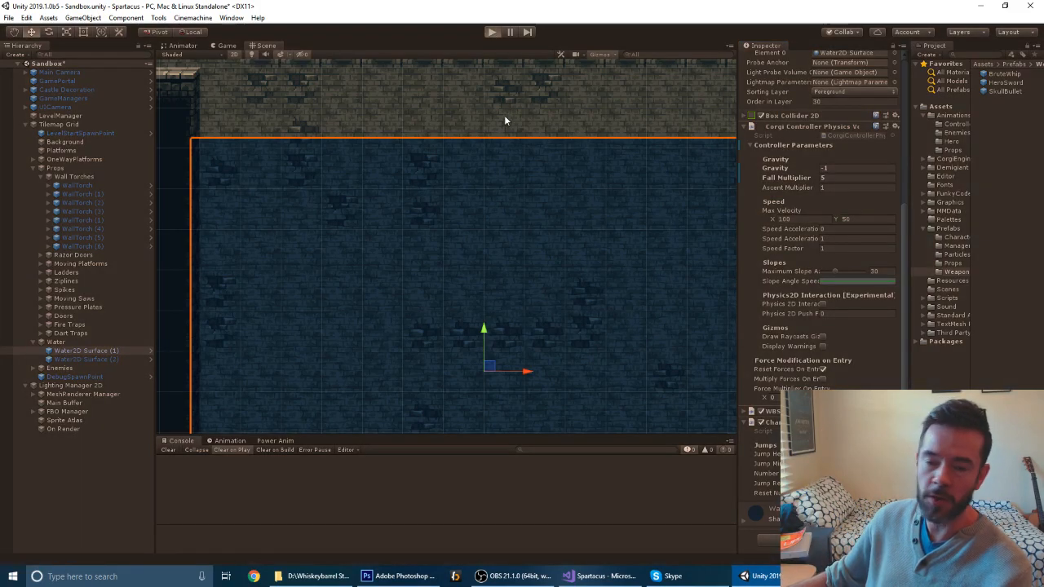
Play the level and wade the character into the water to see the bubble effects
click(492, 33)
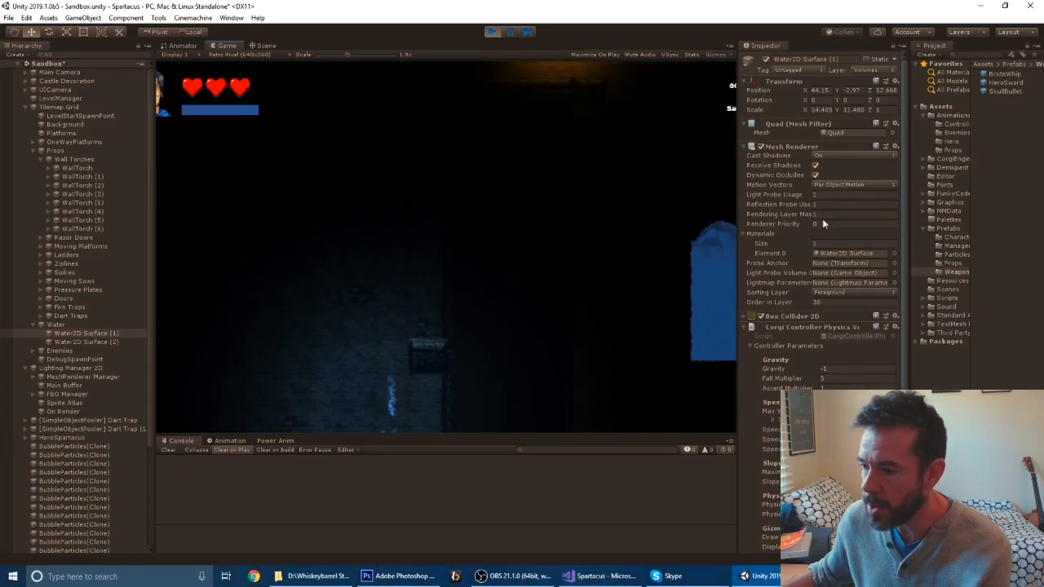
Stop the water test, select DebugSpawnPoint and play again from beside the water pools
click(493, 33)
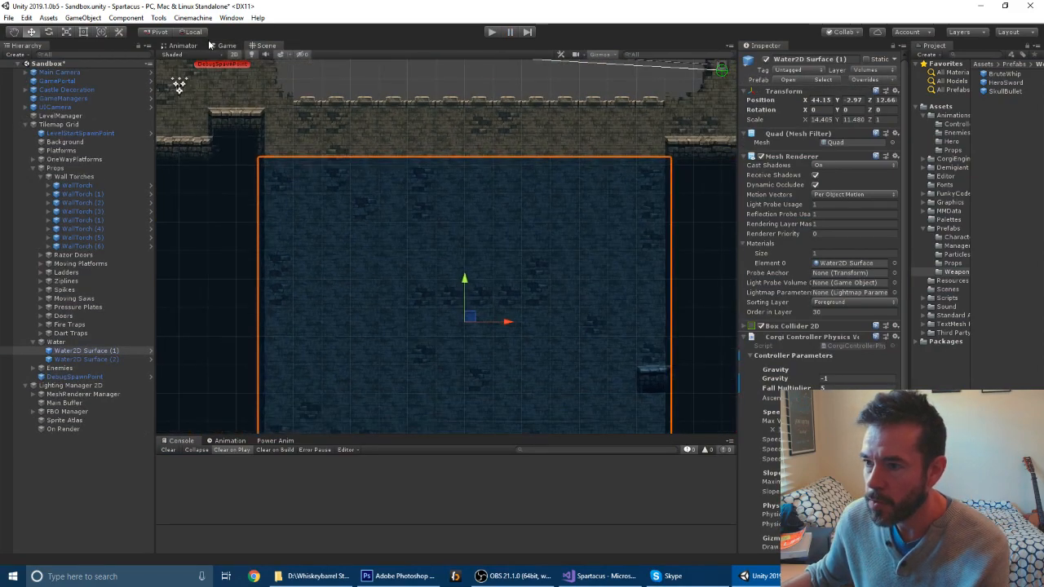
click(75, 375)
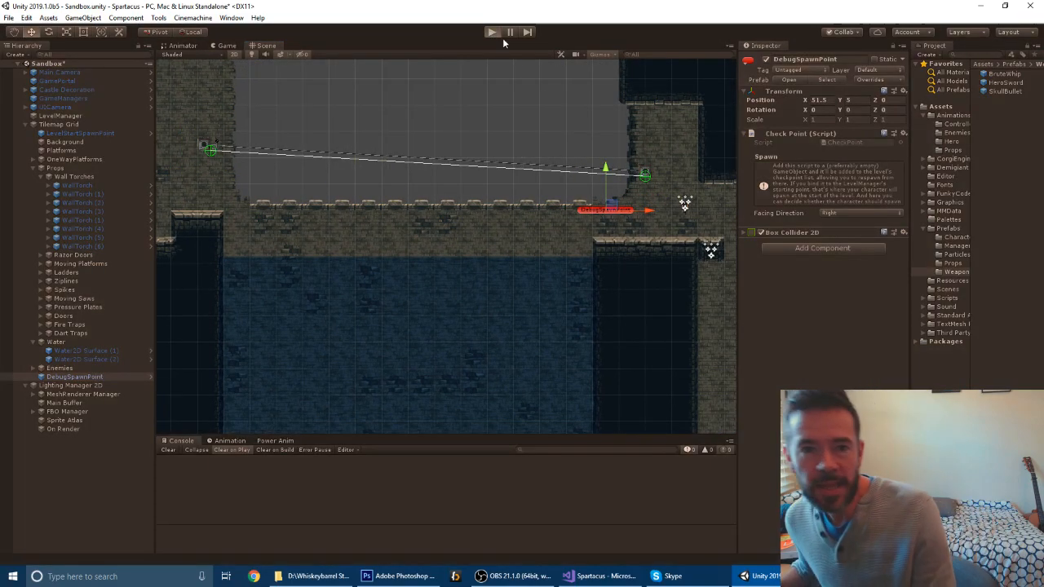
click(493, 32)
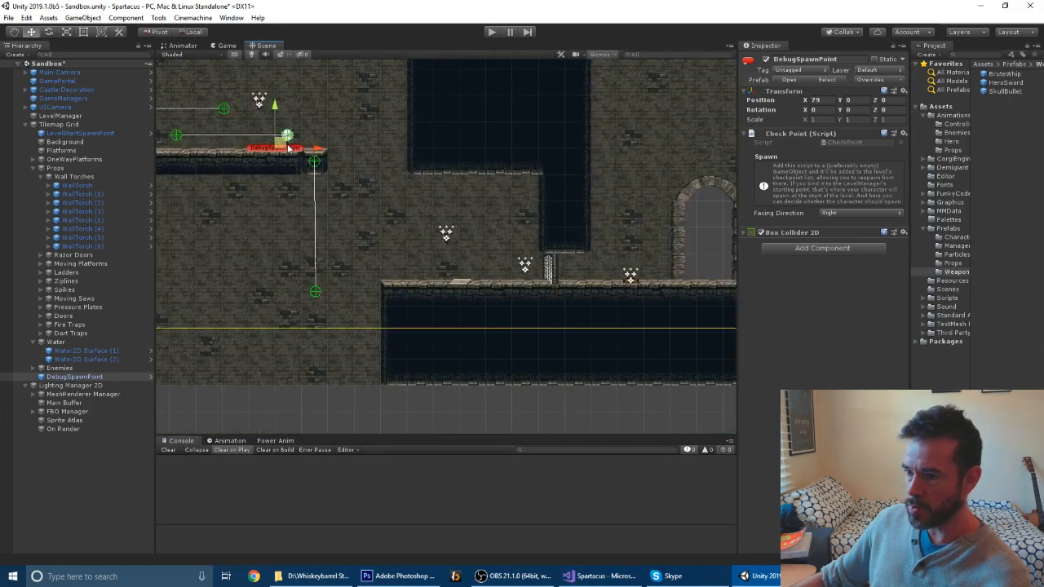
Drag the Debug Spawn Point down onto the floor near the water
drag(281, 147, 447, 264)
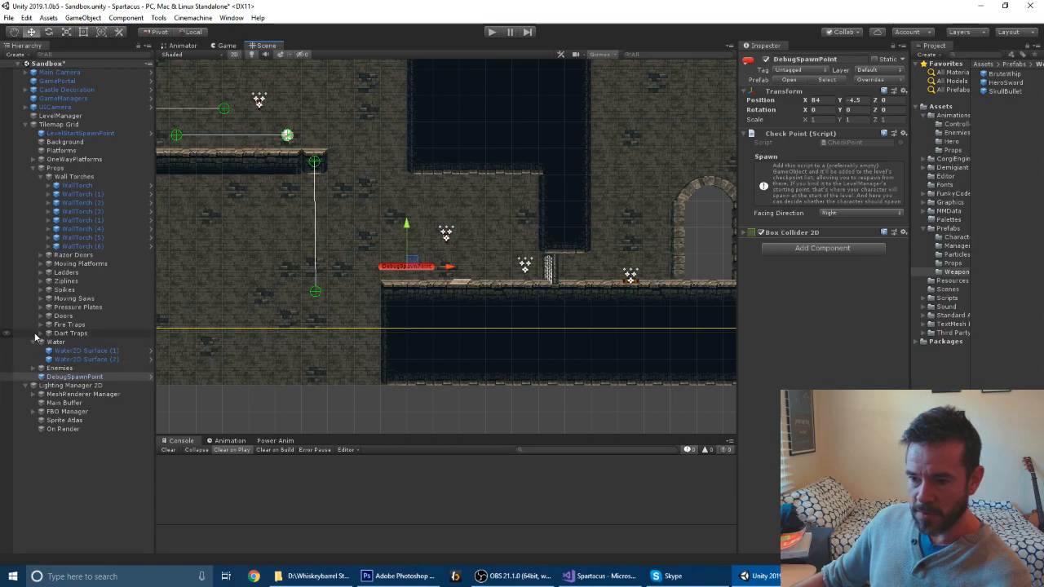
Expand Dart Traps and select Dart Trap (1) to show its collider, animator and dart-firing settings
click(70, 332)
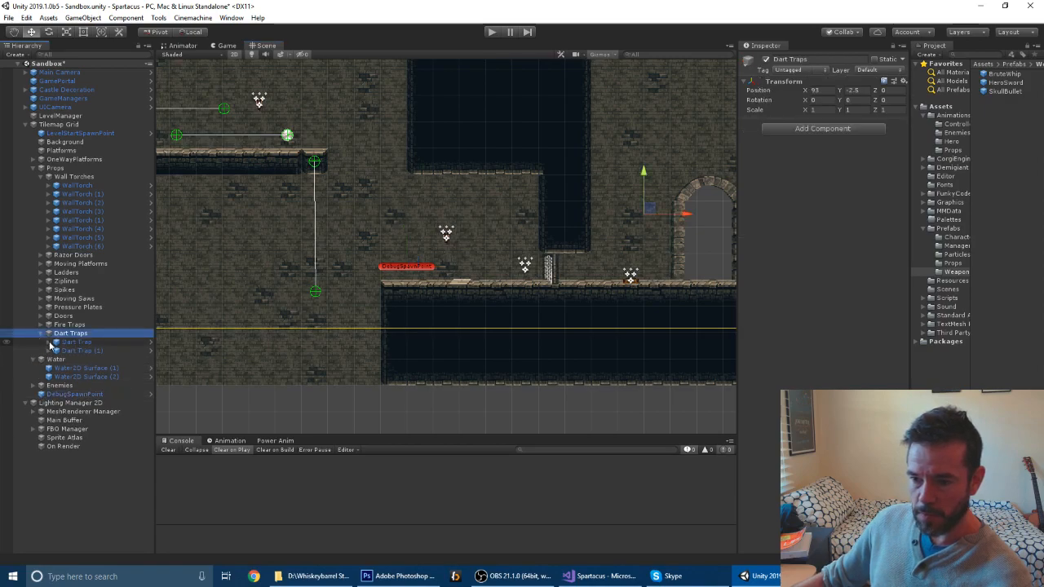
click(68, 342)
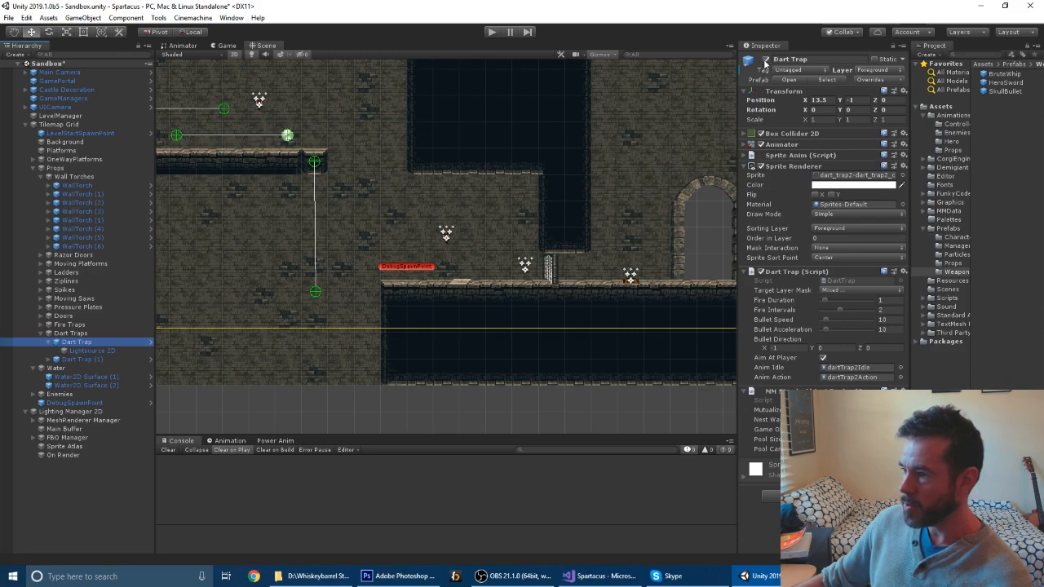
click(75, 358)
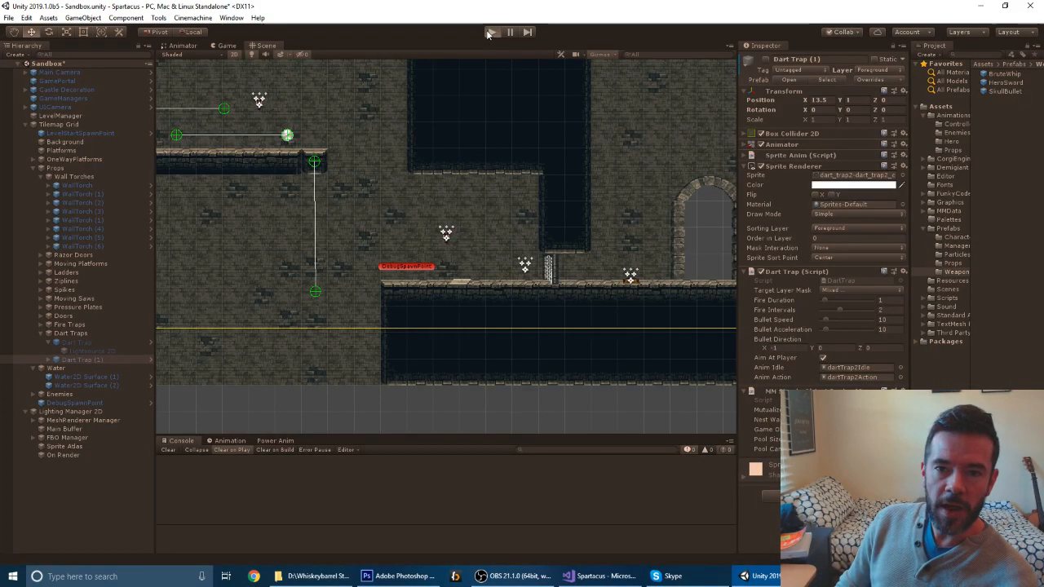
click(493, 33)
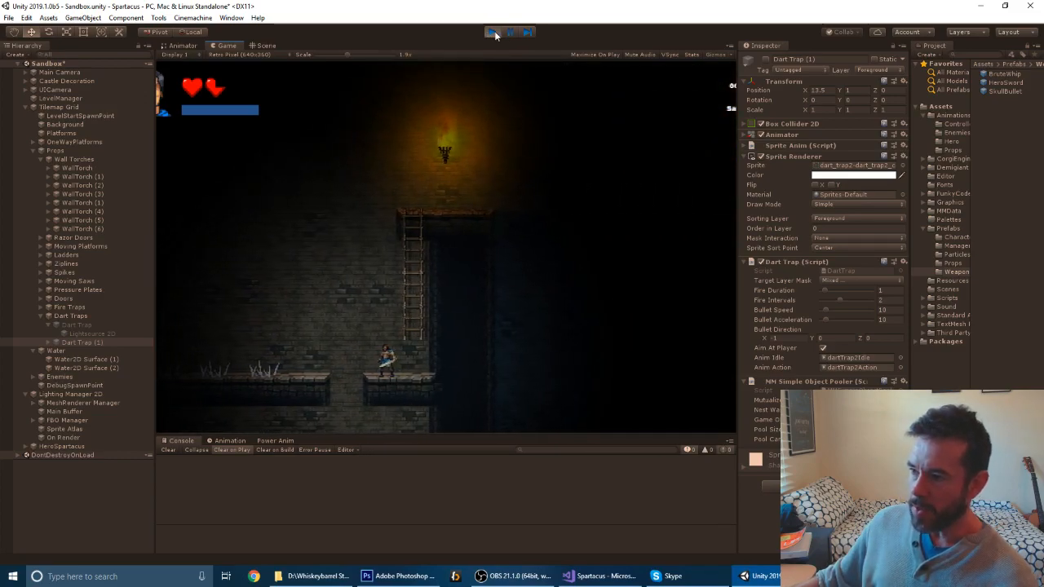
click(492, 32)
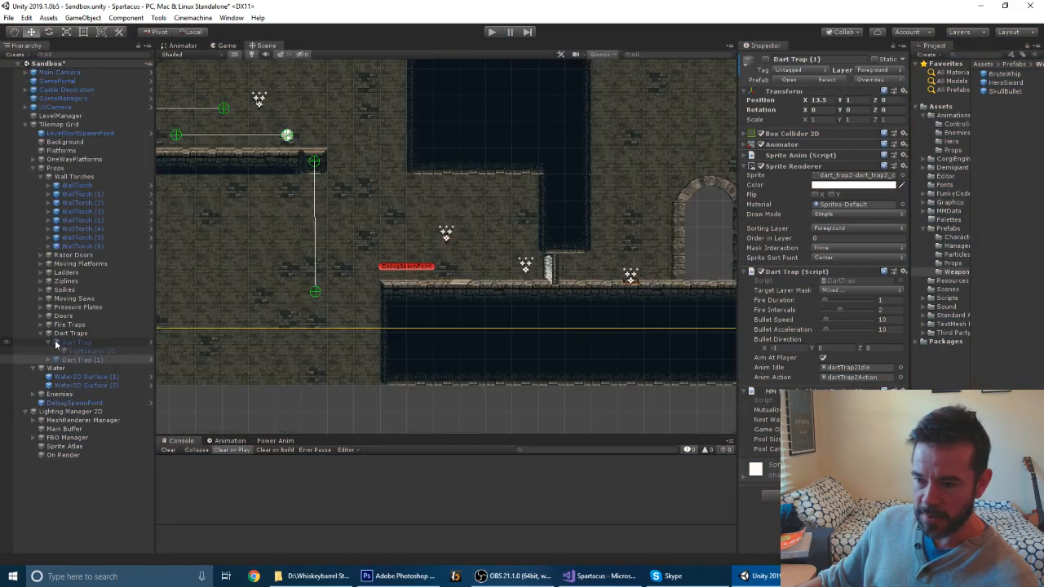
Duplicate Dart Trap and place the copy further along the lower corridor by the arched doorway
click(75, 343)
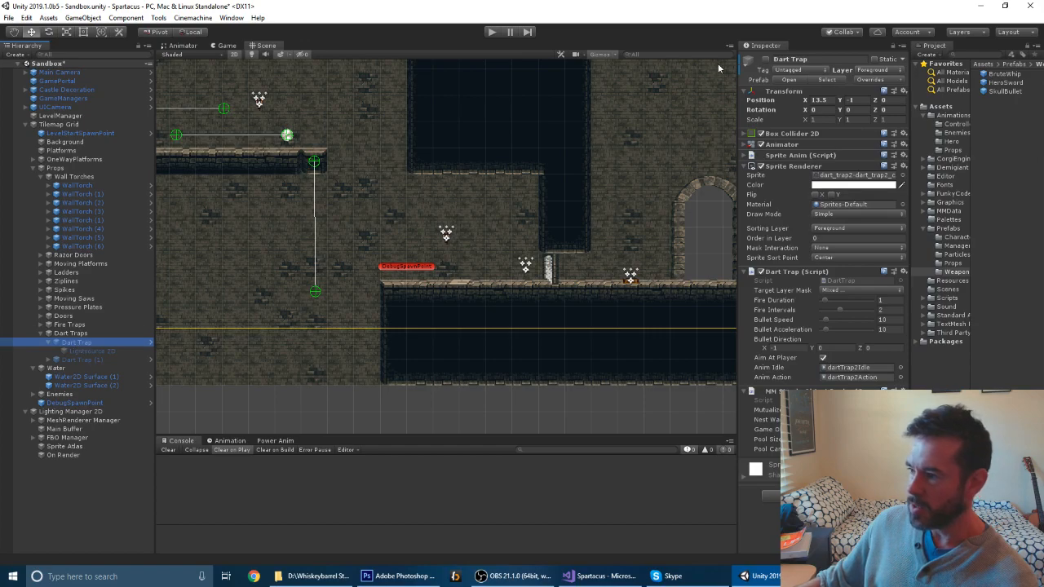
click(81, 359)
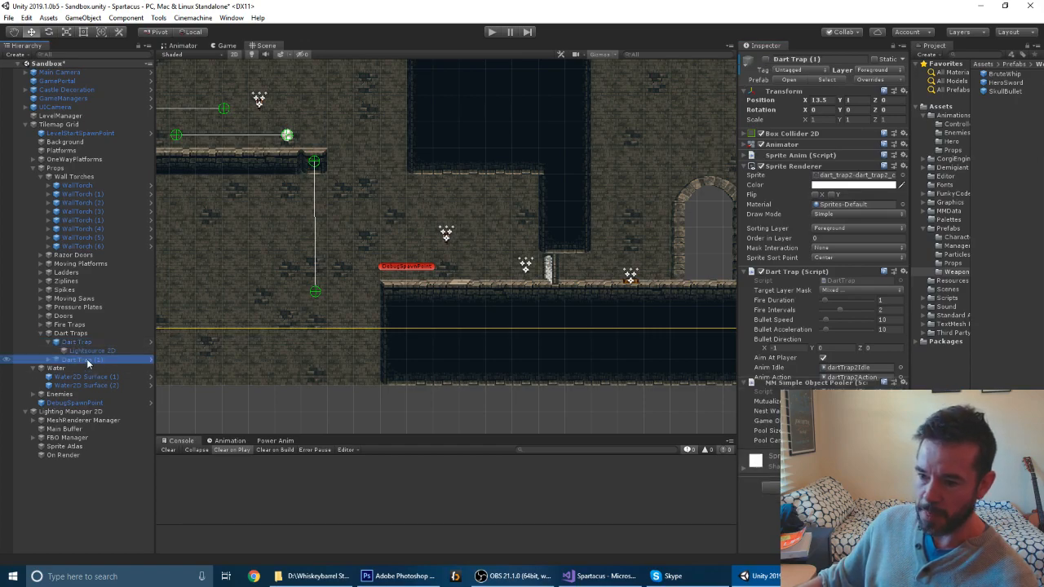
click(78, 358)
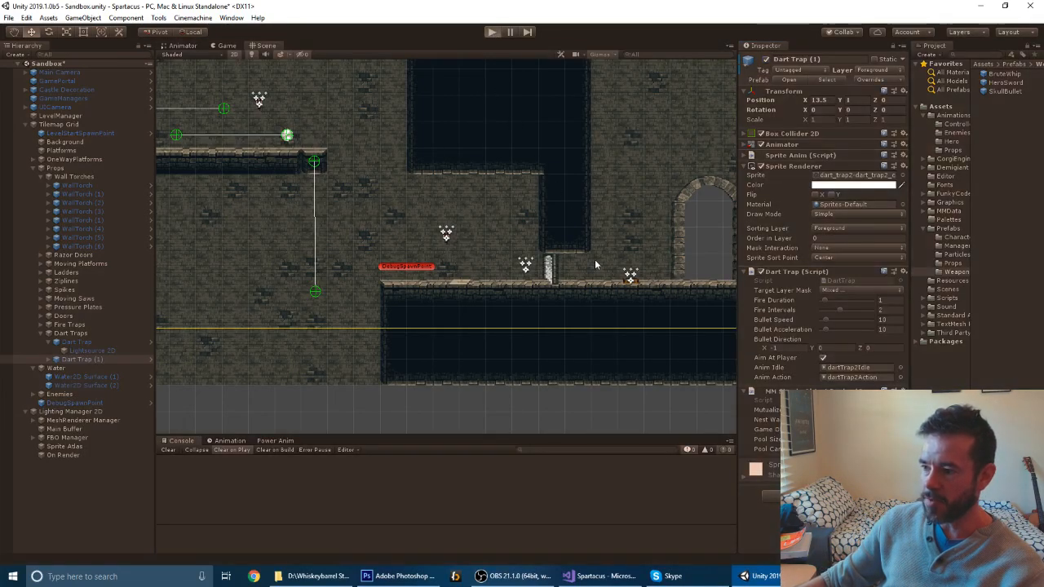
Start a standalone build with Development Build enabled and let it finish successfully
click(492, 31)
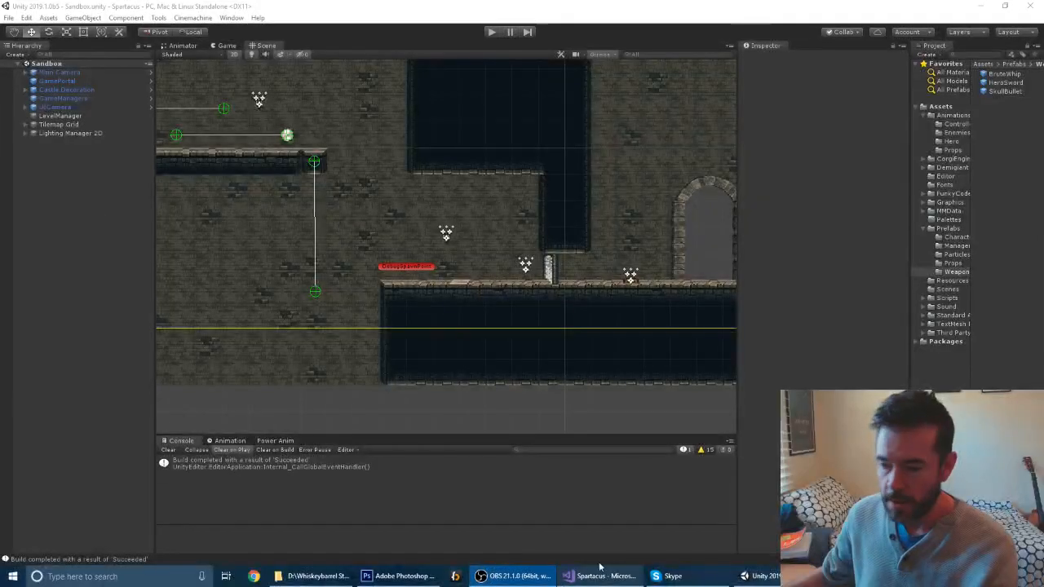
Run the built game executable from the output folder so the dungeon level plays full screen
click(492, 31)
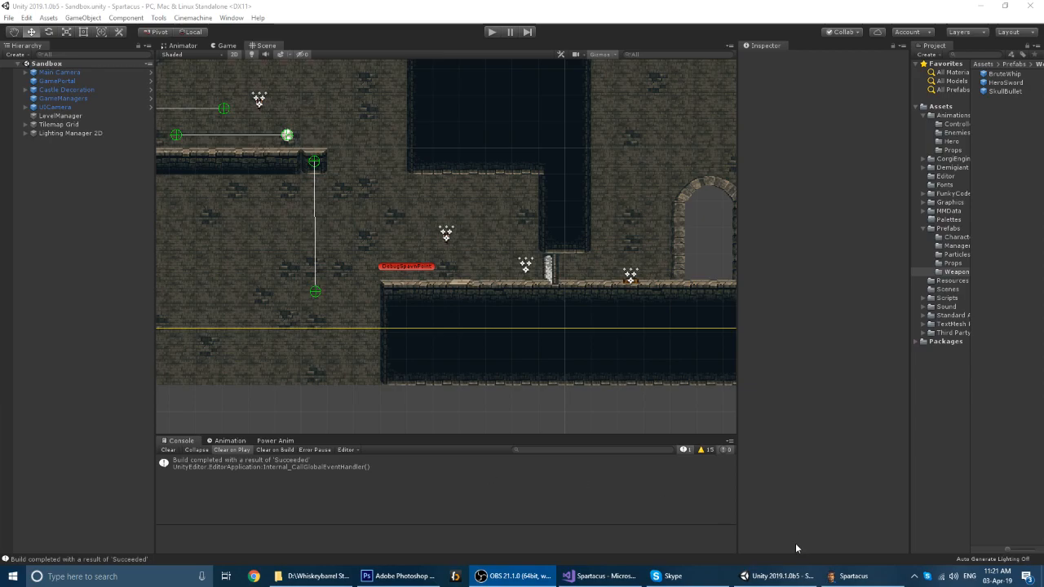
click(493, 33)
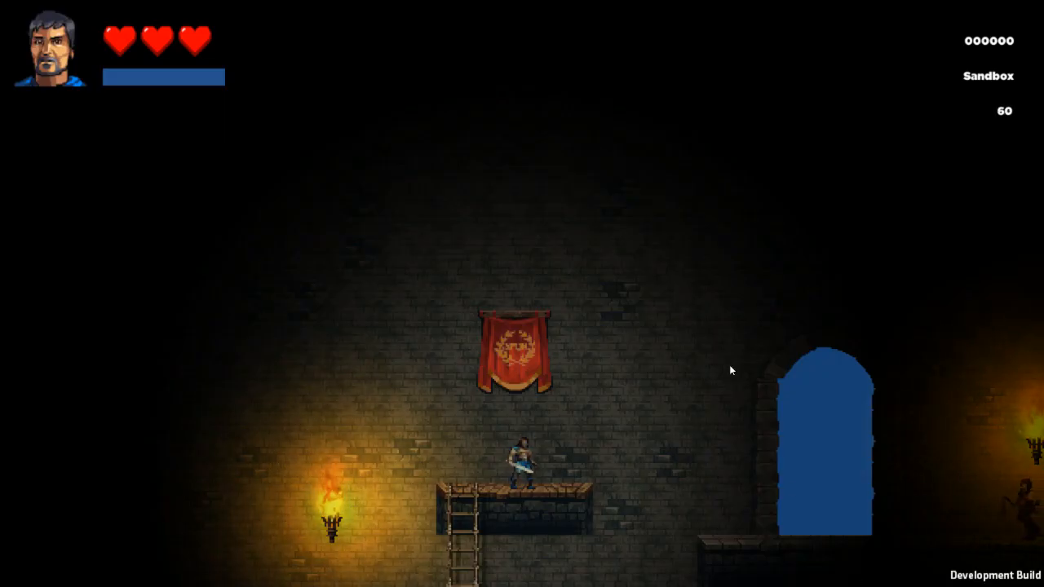